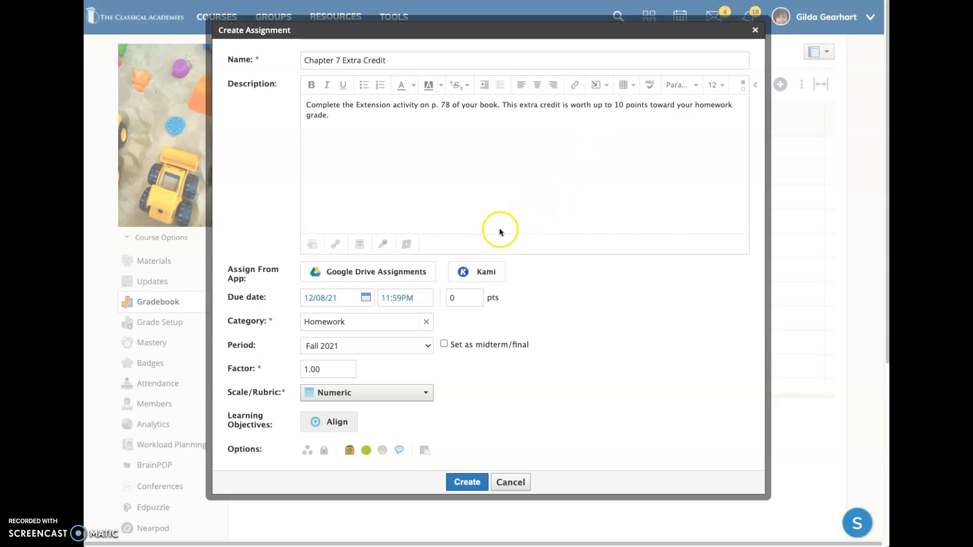
{"action": "mouse_move", "coordinate": [443, 318]}
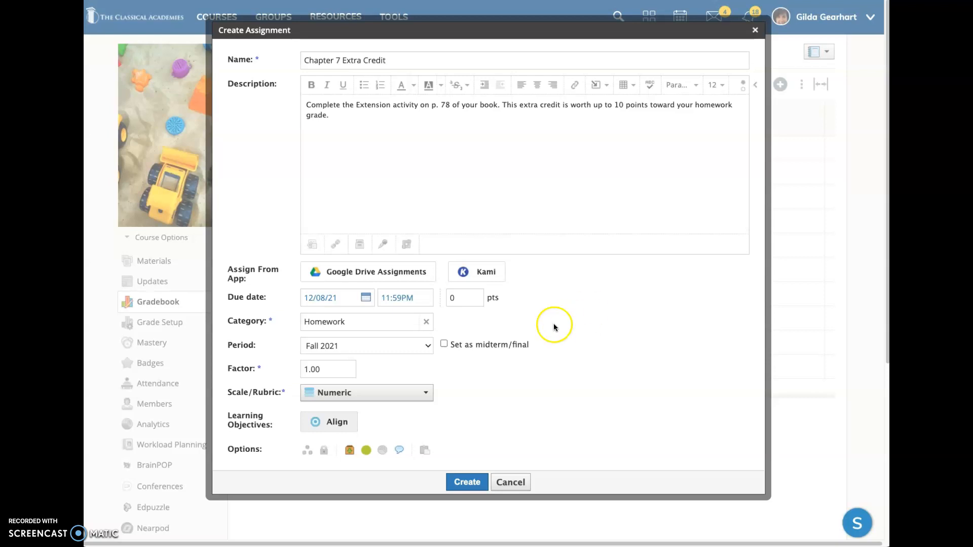
{"action": "mouse_move", "coordinate": [561, 400]}
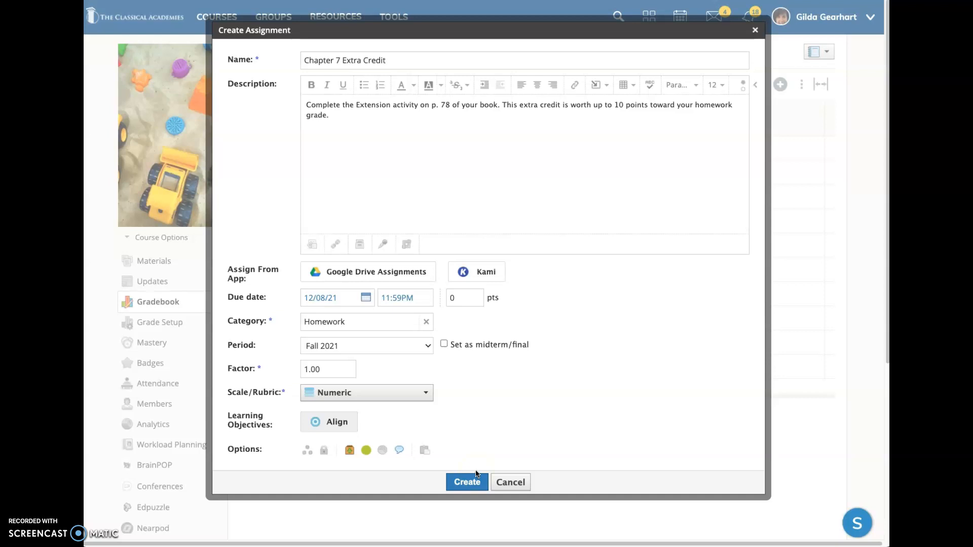
{"action": "mouse_move", "coordinate": [523, 389]}
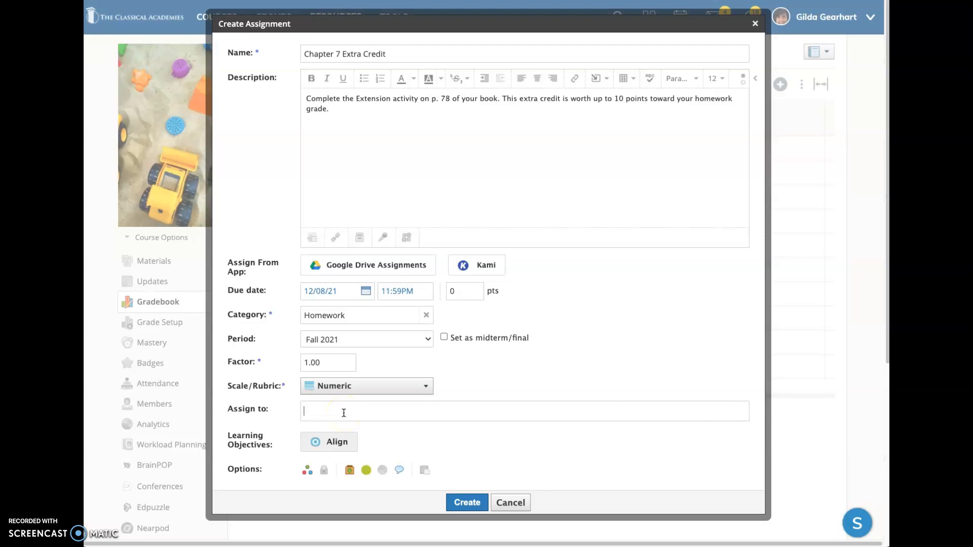
Step: Limit 'Chapter 7 Extra Credit' to the selected student and the Red Reading Group
{"action": "type", "text": "att"}
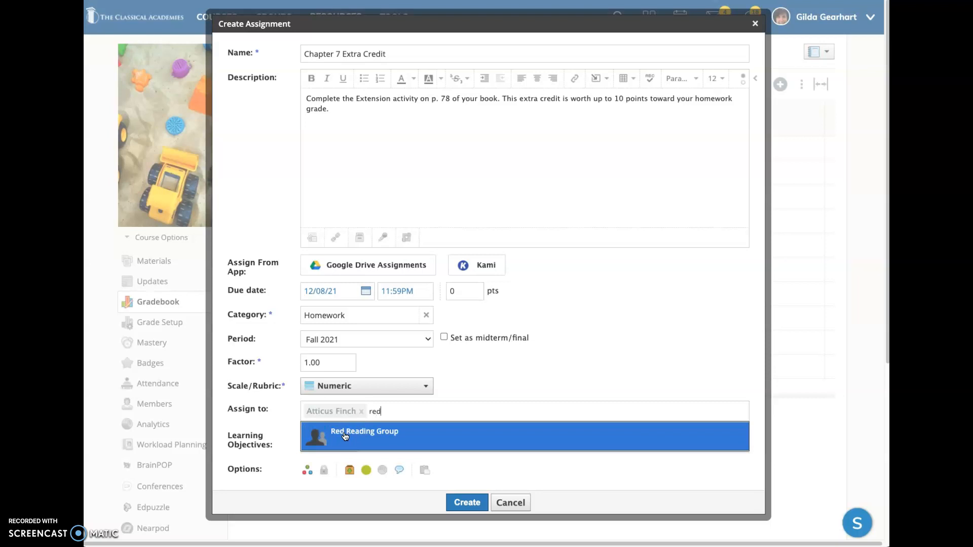
{"action": "left_click", "coordinate": [364, 435]}
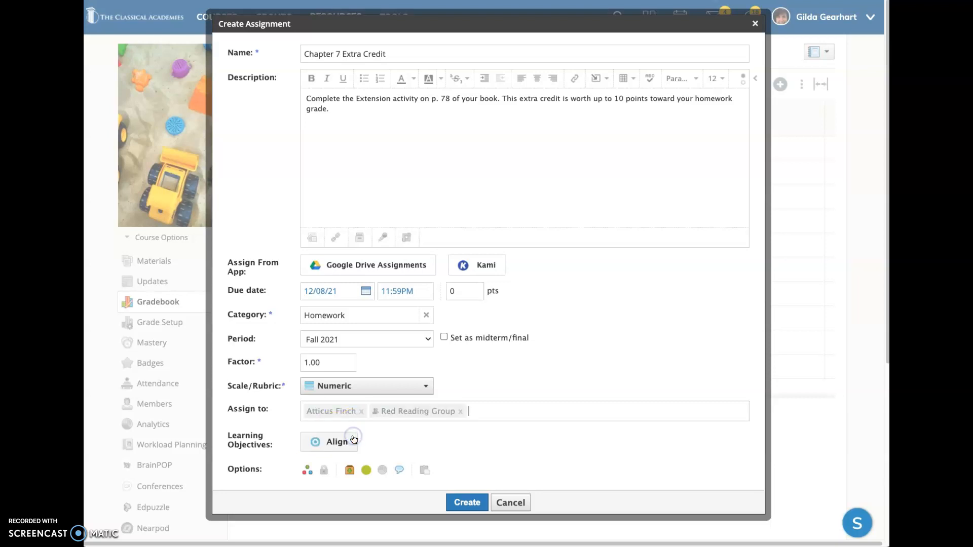